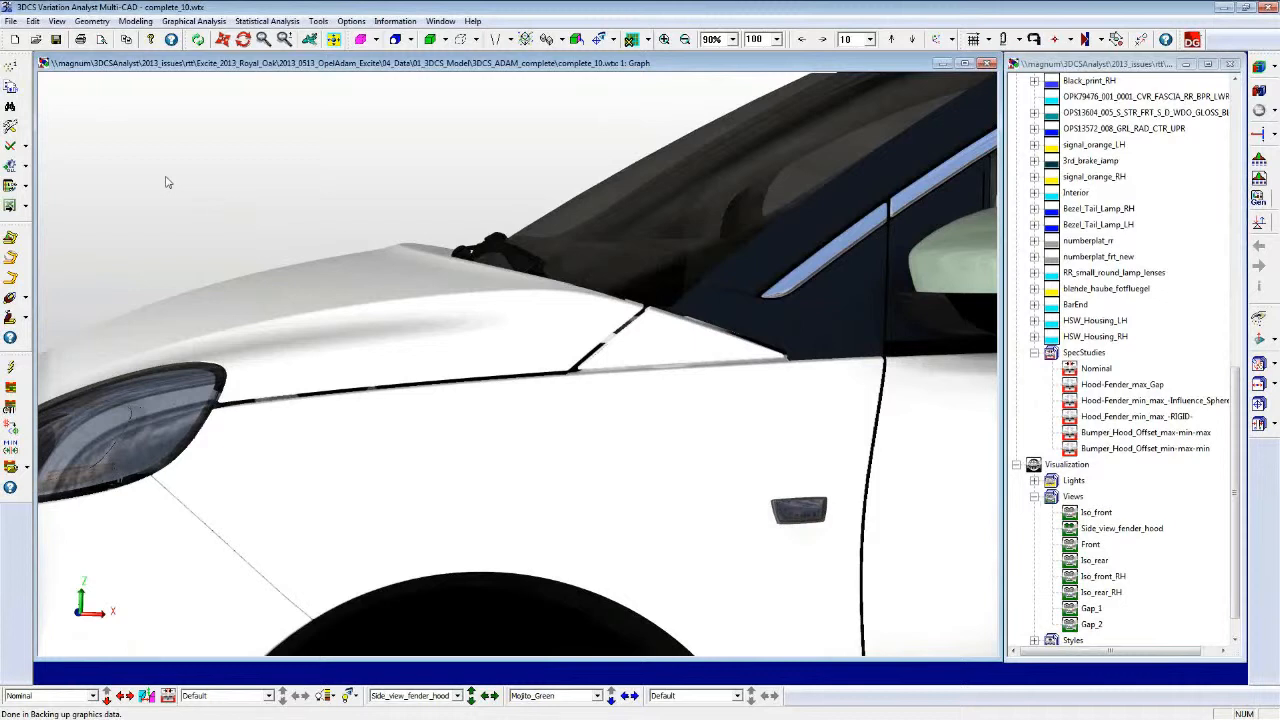
mouse_move(1055, 382)
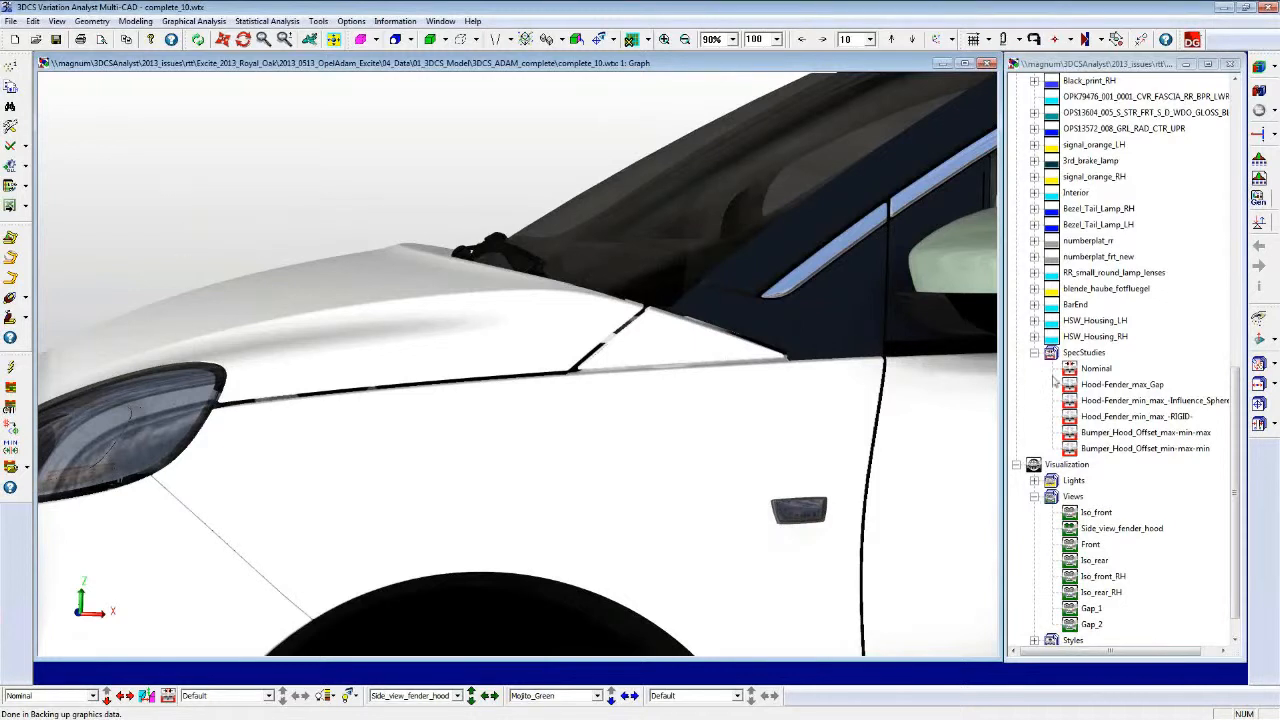
Apply the Hood-Fender_max_Gap spec study to show its gap arrows
left_click(1122, 384)
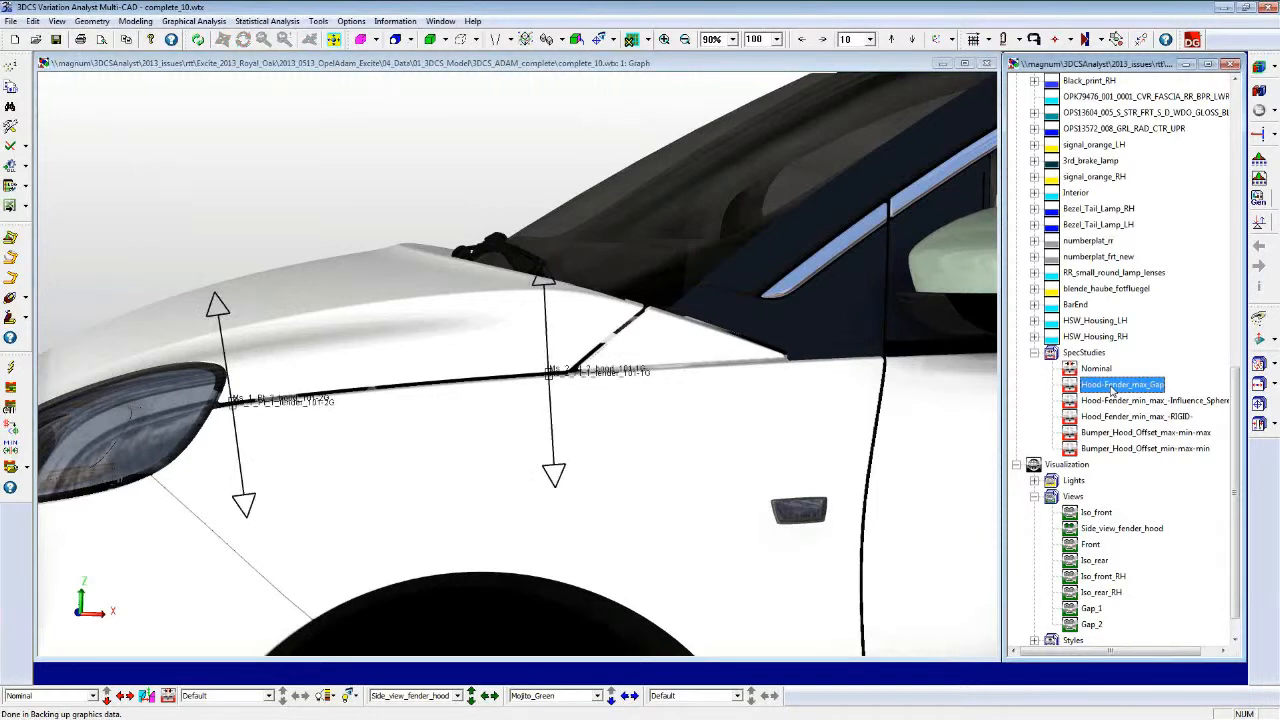
mouse_move(1113, 391)
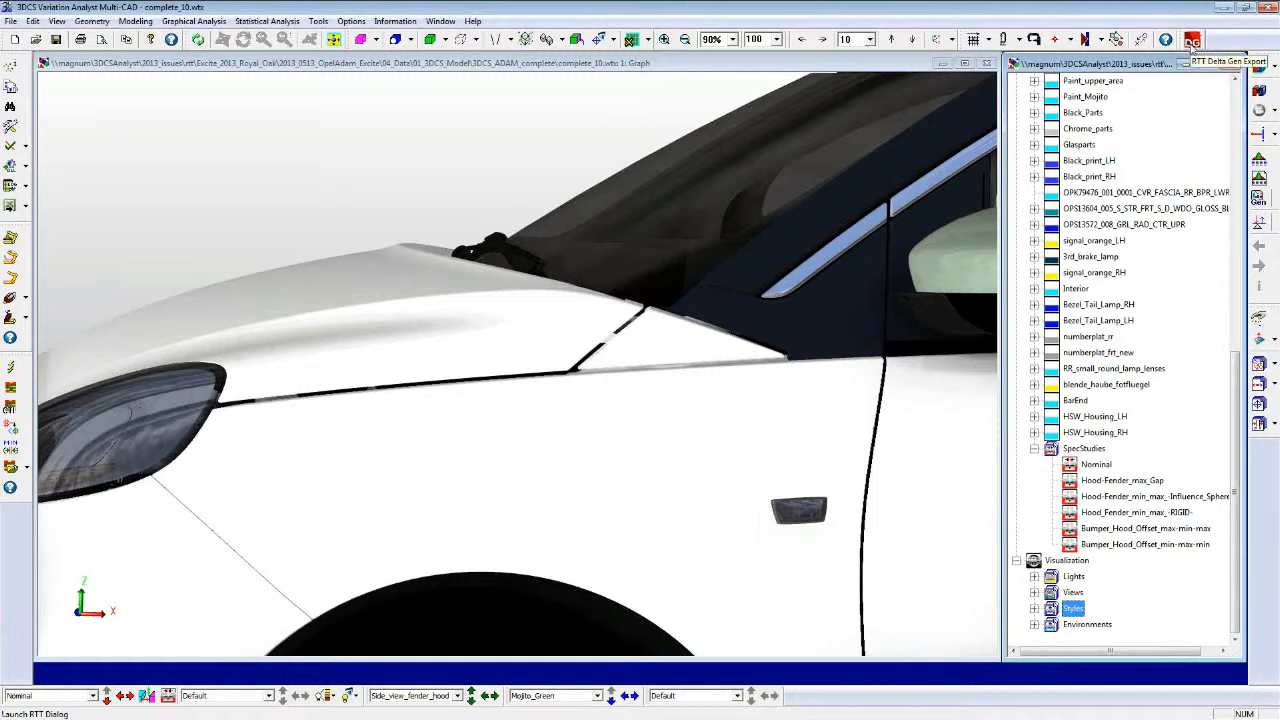
Open the RTT DeltaGen export settings and pick a spec study in the list
left_click(1192, 39)
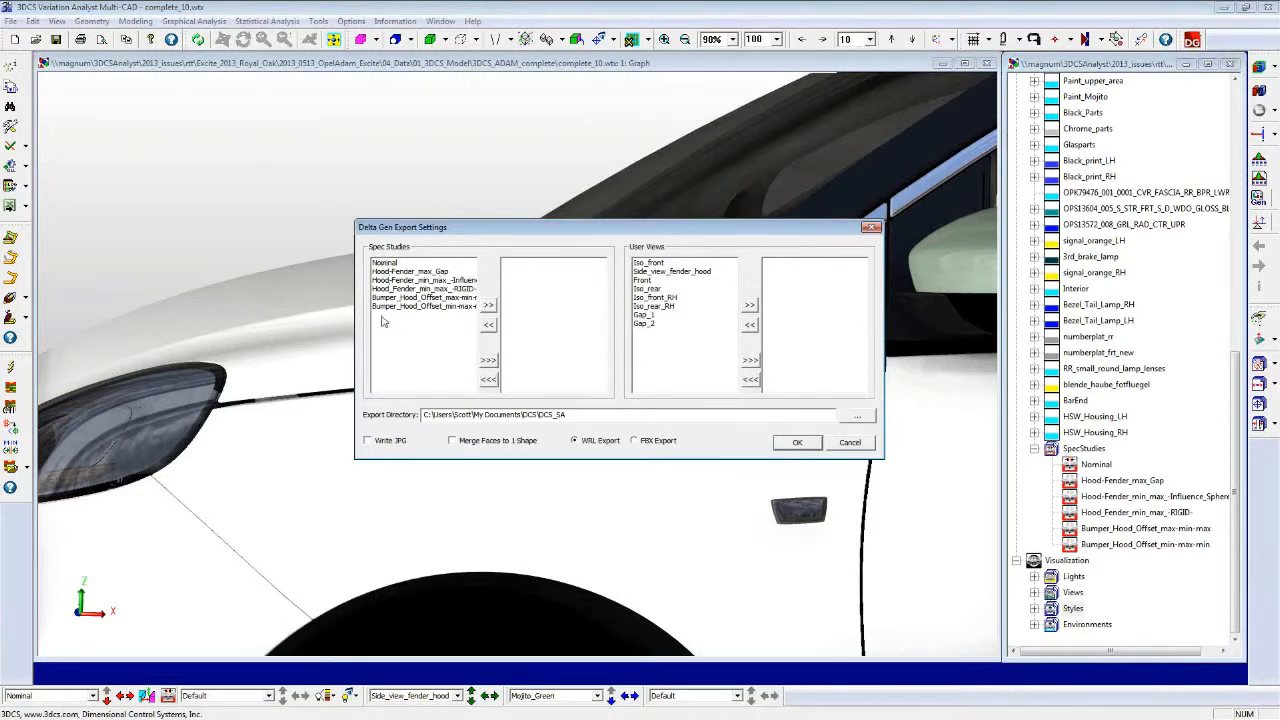
mouse_move(711, 308)
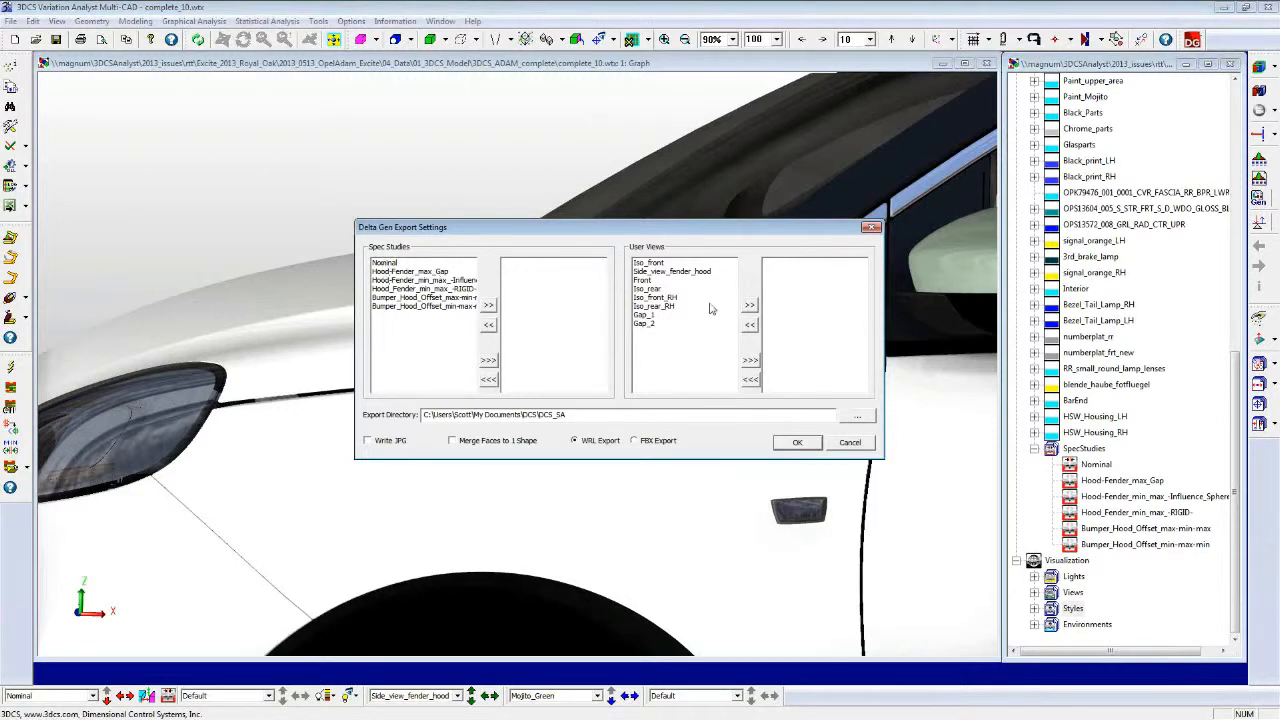
mouse_move(645, 343)
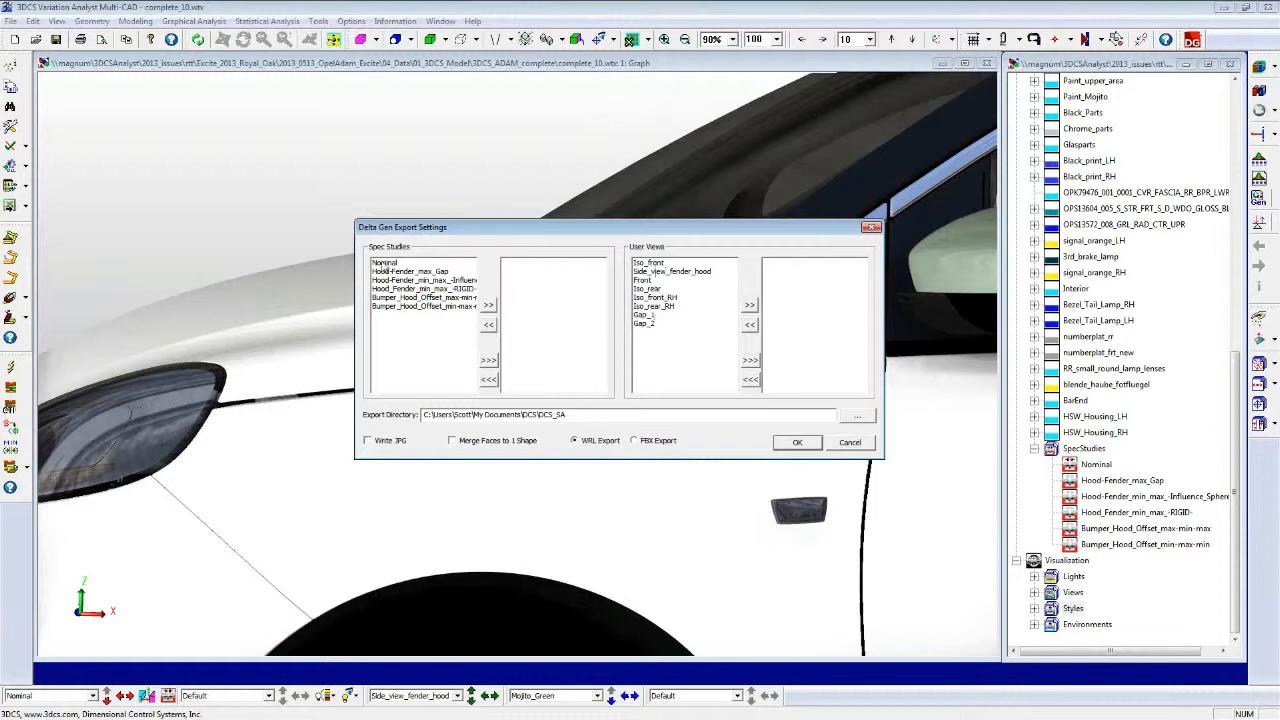
left_click(395, 262)
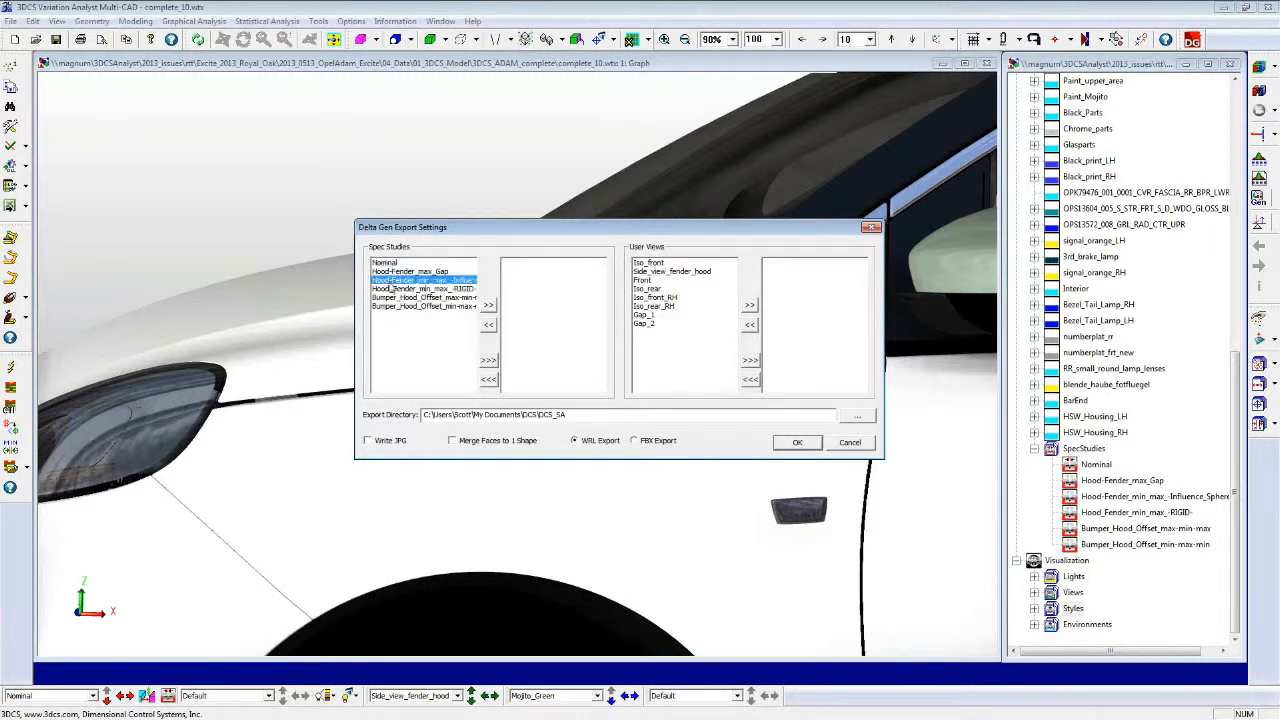
Queue all spec studies and all user views for export, choosing FBX format
left_click(408, 262)
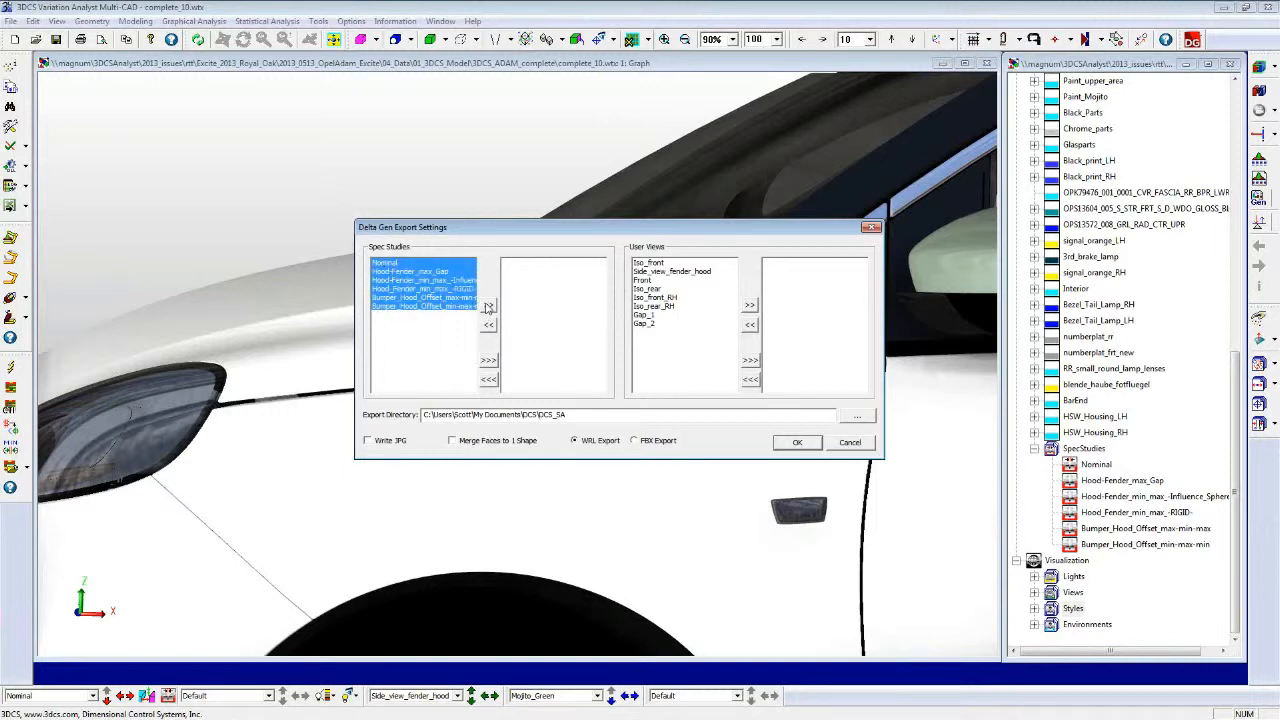
left_click(488, 305)
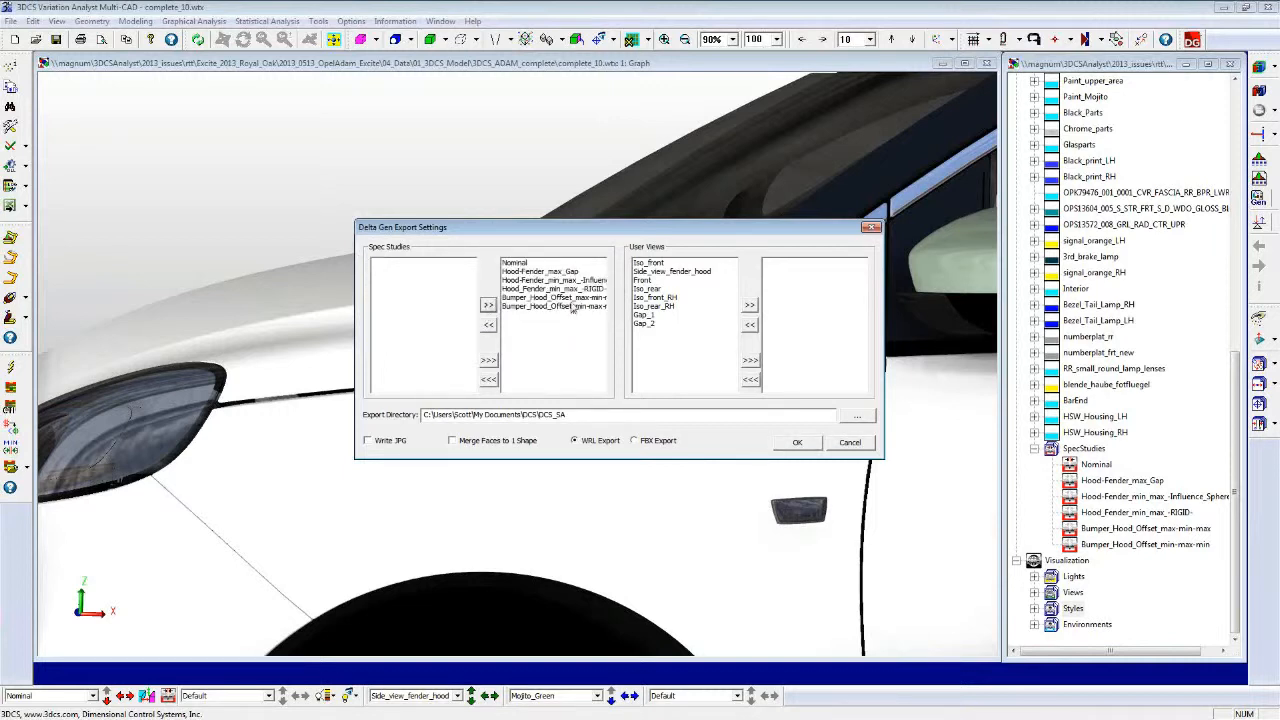
left_click(650, 262)
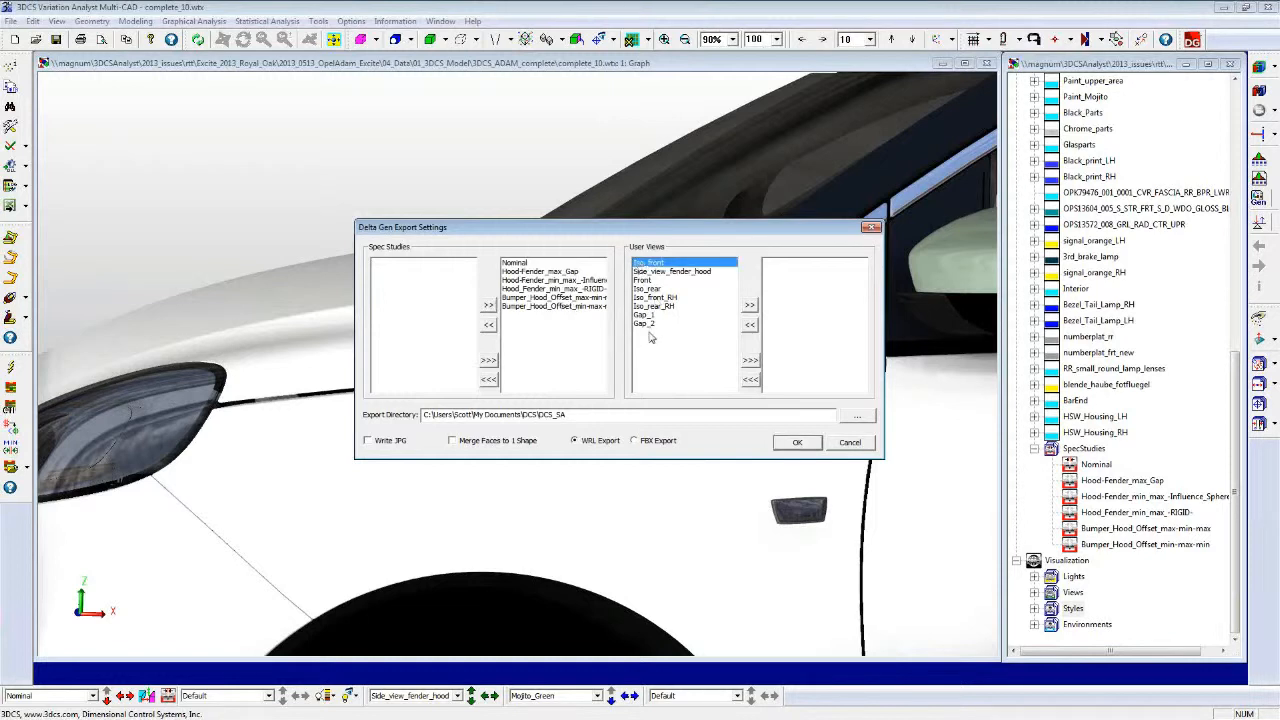
left_click(749, 305)
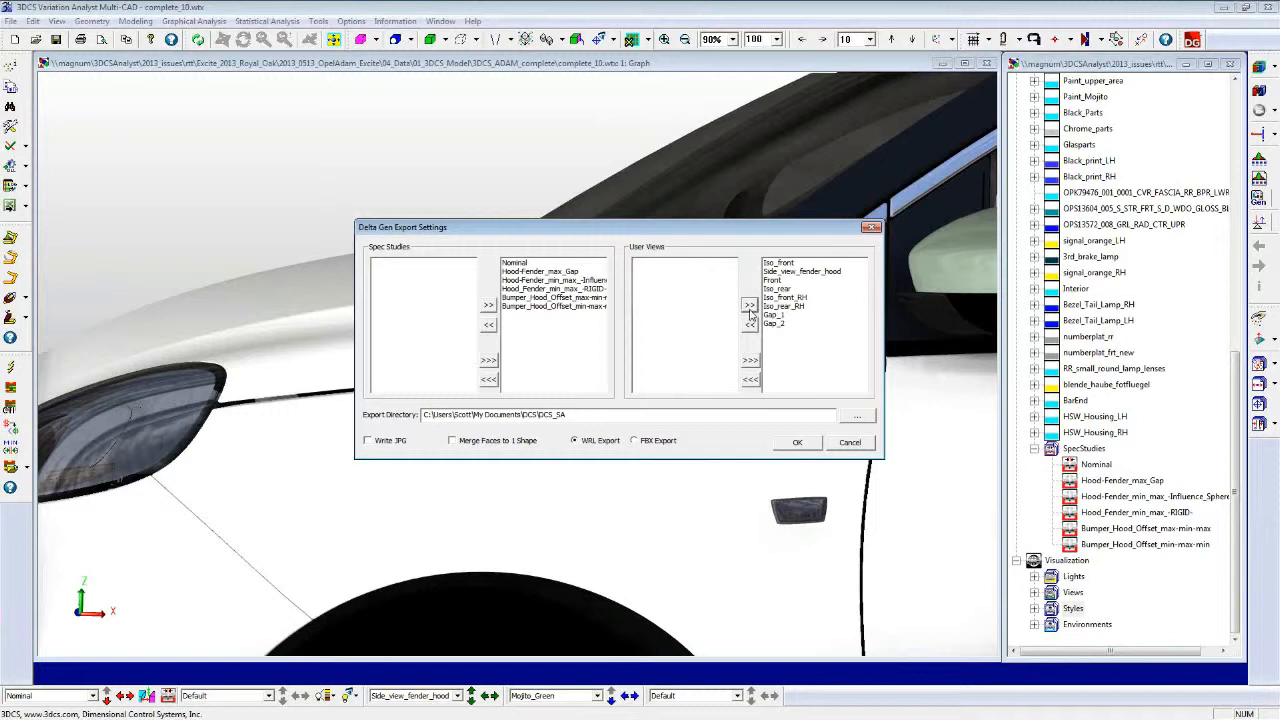
mouse_move(500, 430)
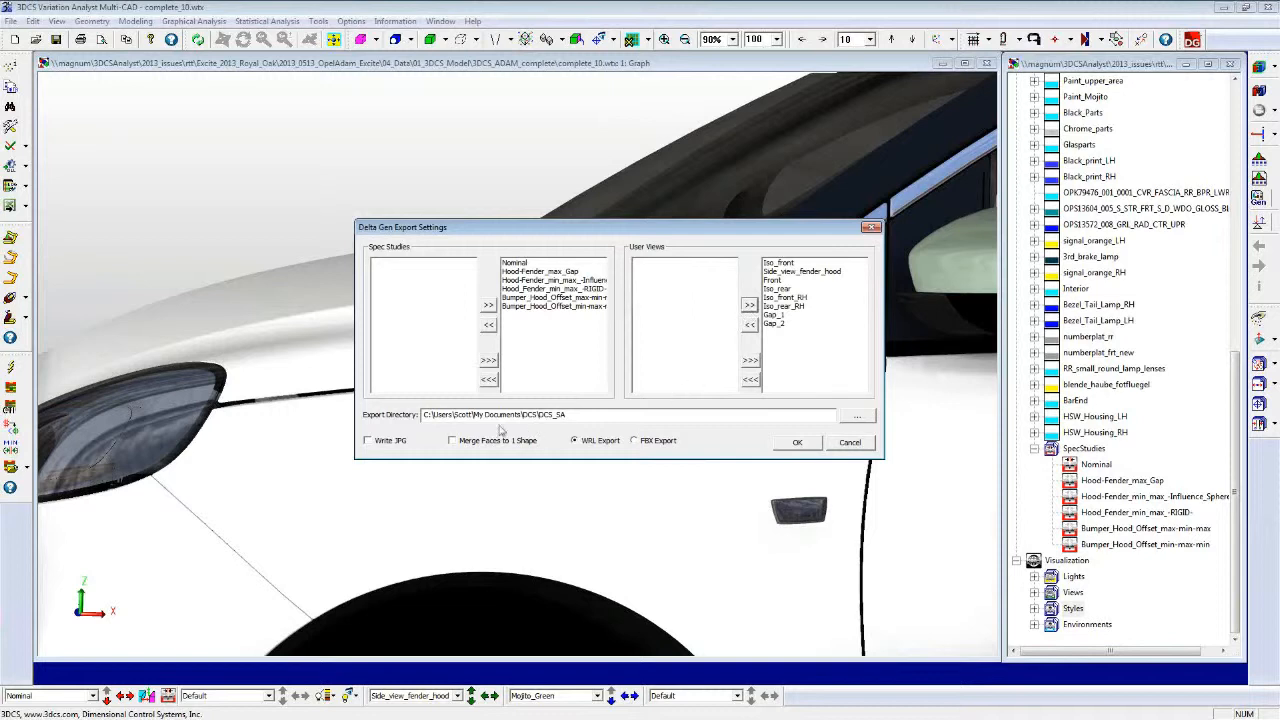
left_click(573, 414)
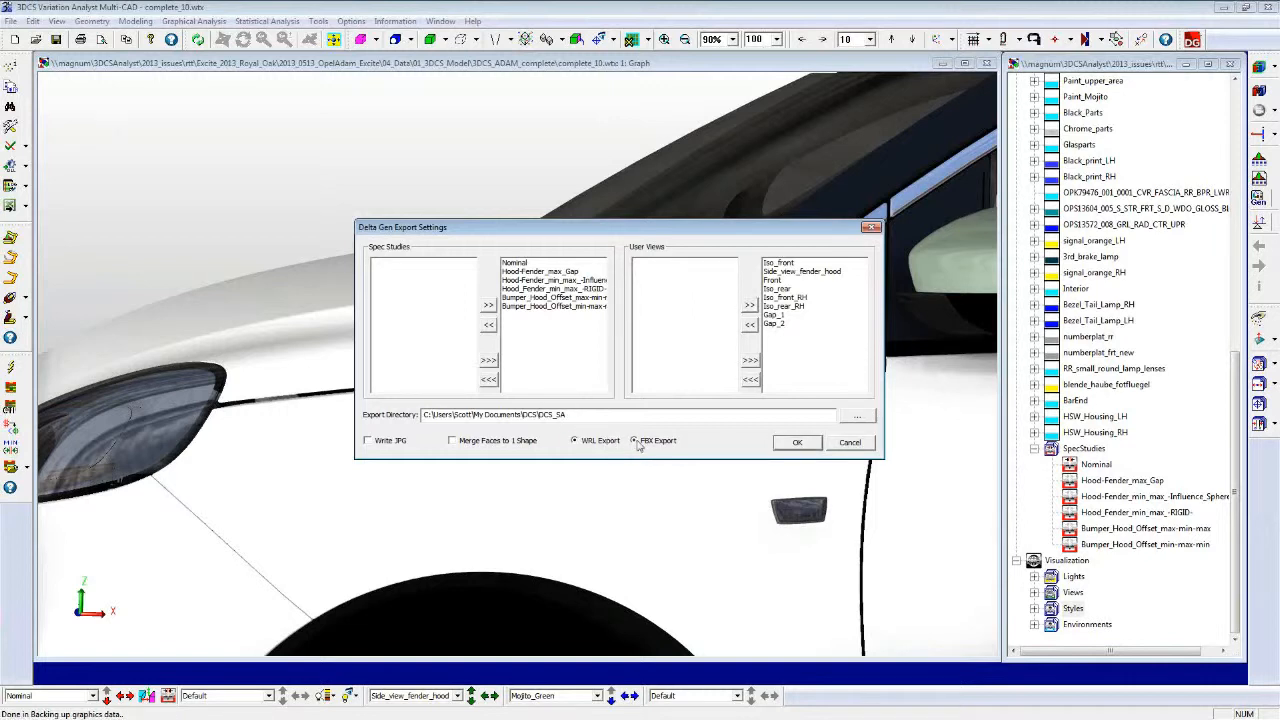
left_click(633, 440)
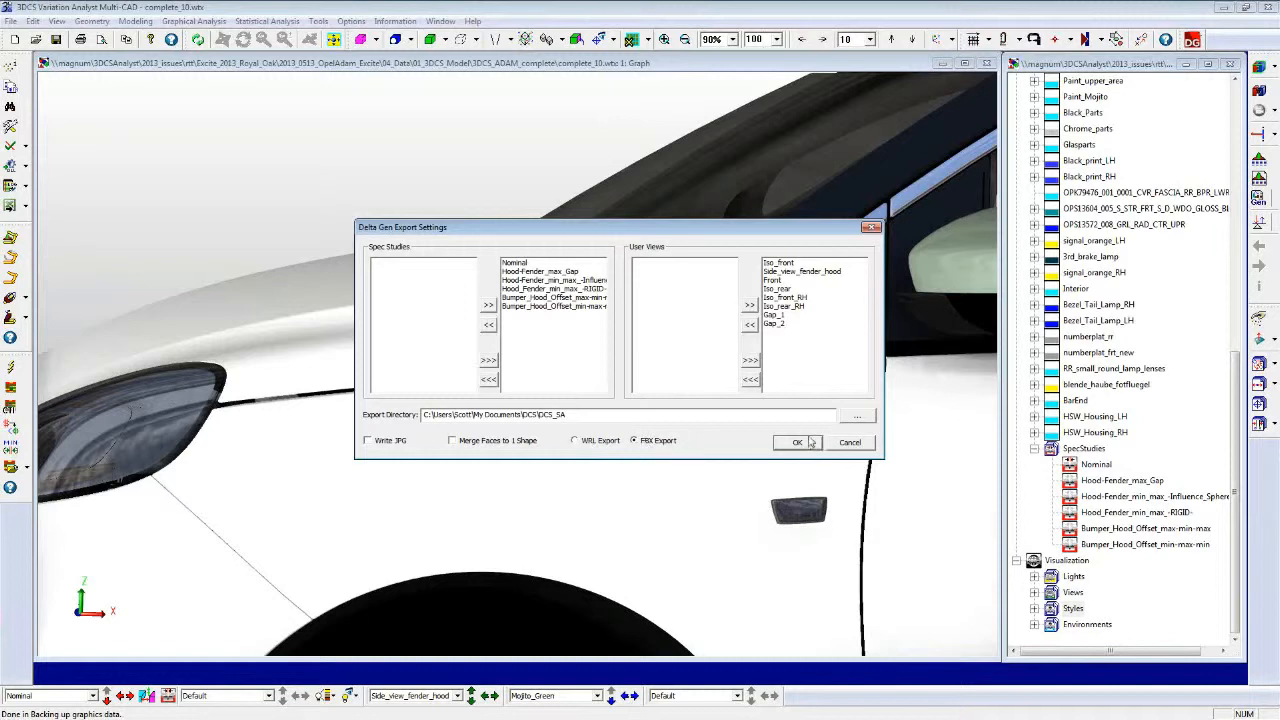
mouse_move(875, 258)
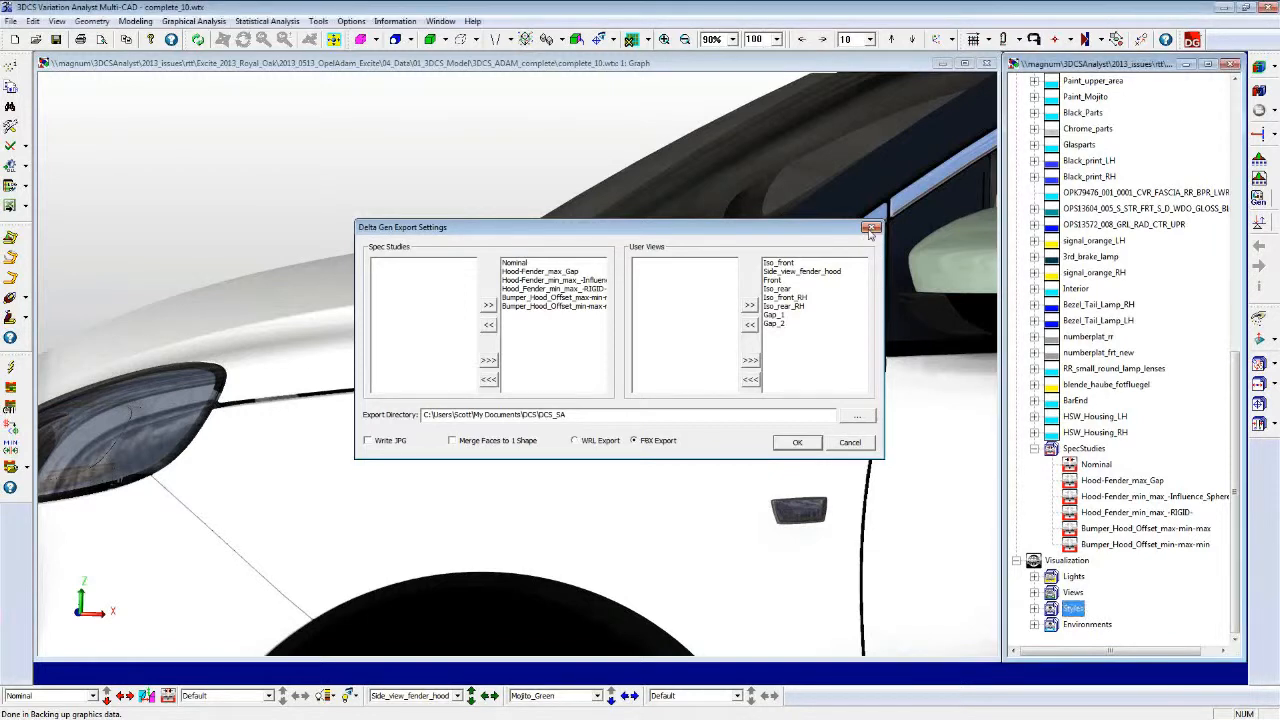
Close the Delta Gen Export Settings dialog, returning to the Nominal model
left_click(870, 228)
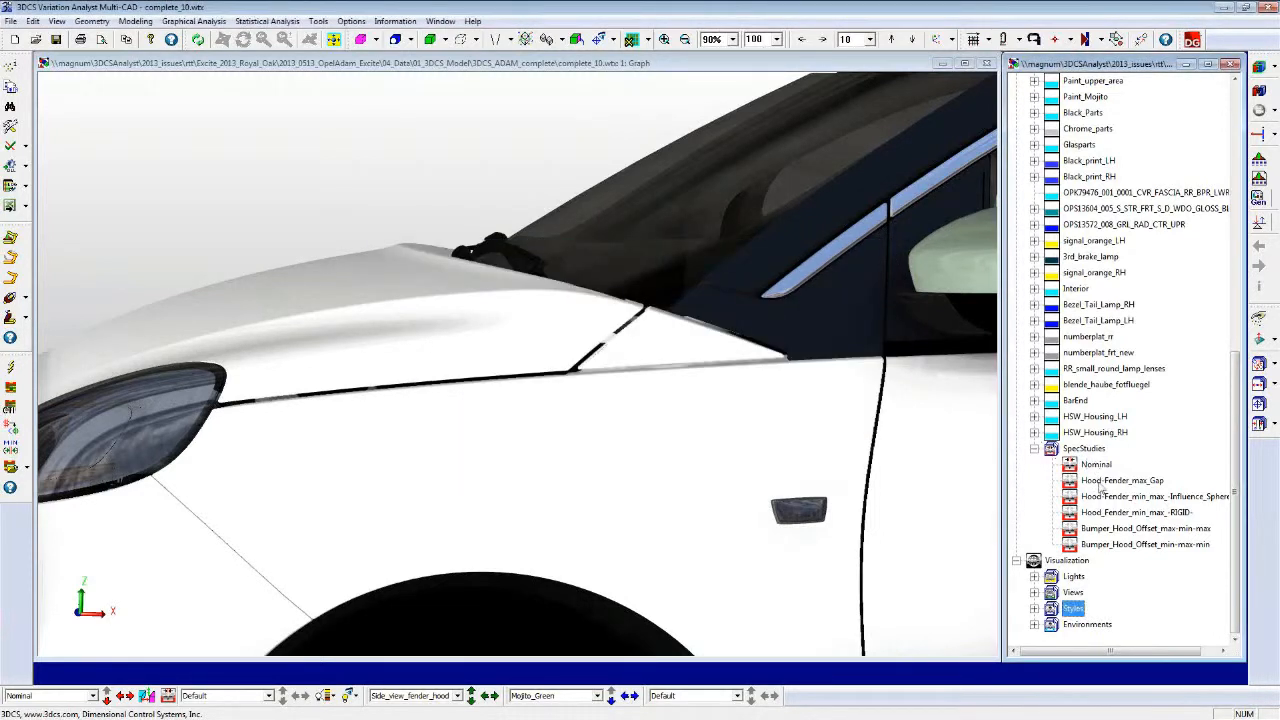
Apply Hood-Fender_max_Gap, switch to Nominal, then reapply Hood-Fender_max_Gap
left_click(1121, 480)
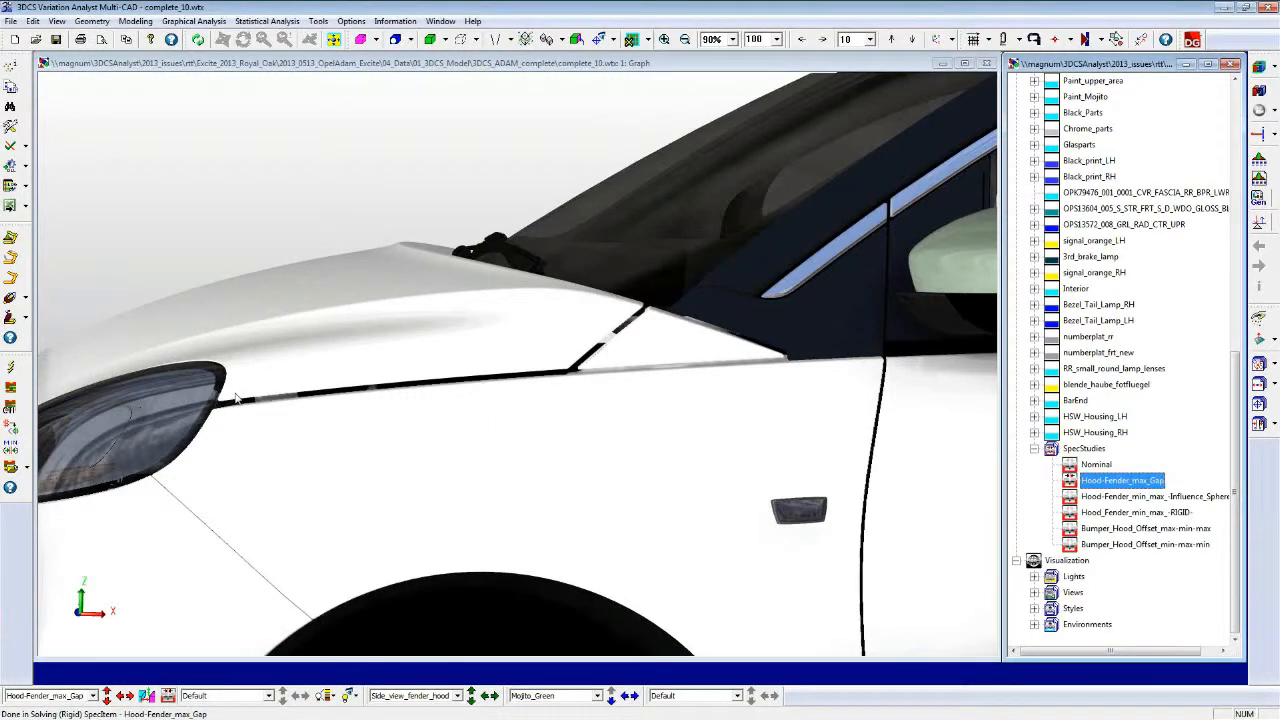
mouse_move(295, 407)
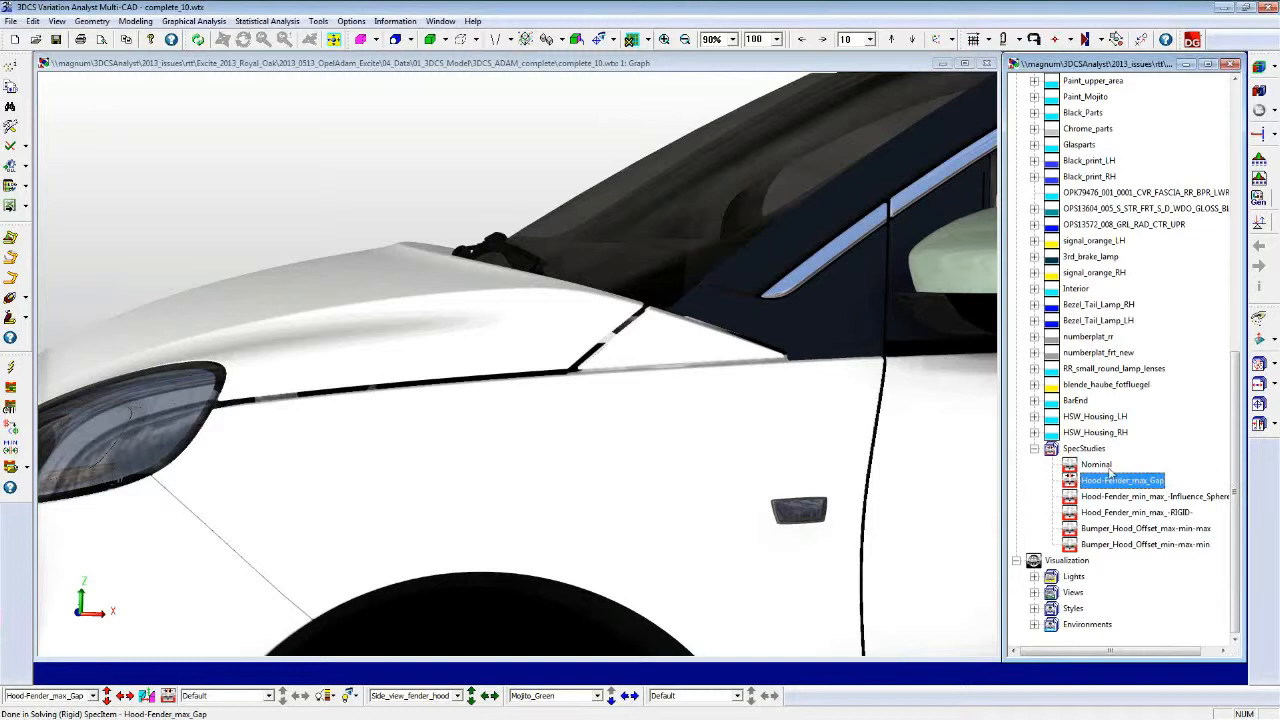
left_click(1096, 464)
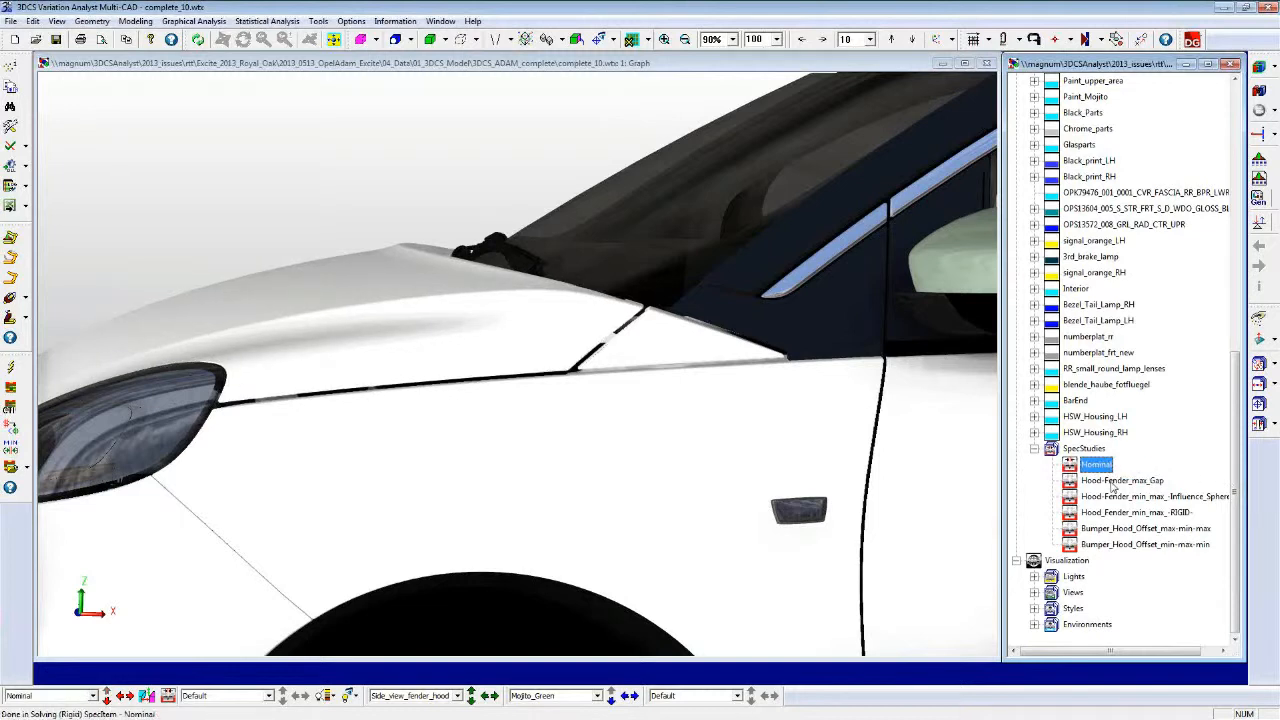
left_click(1122, 480)
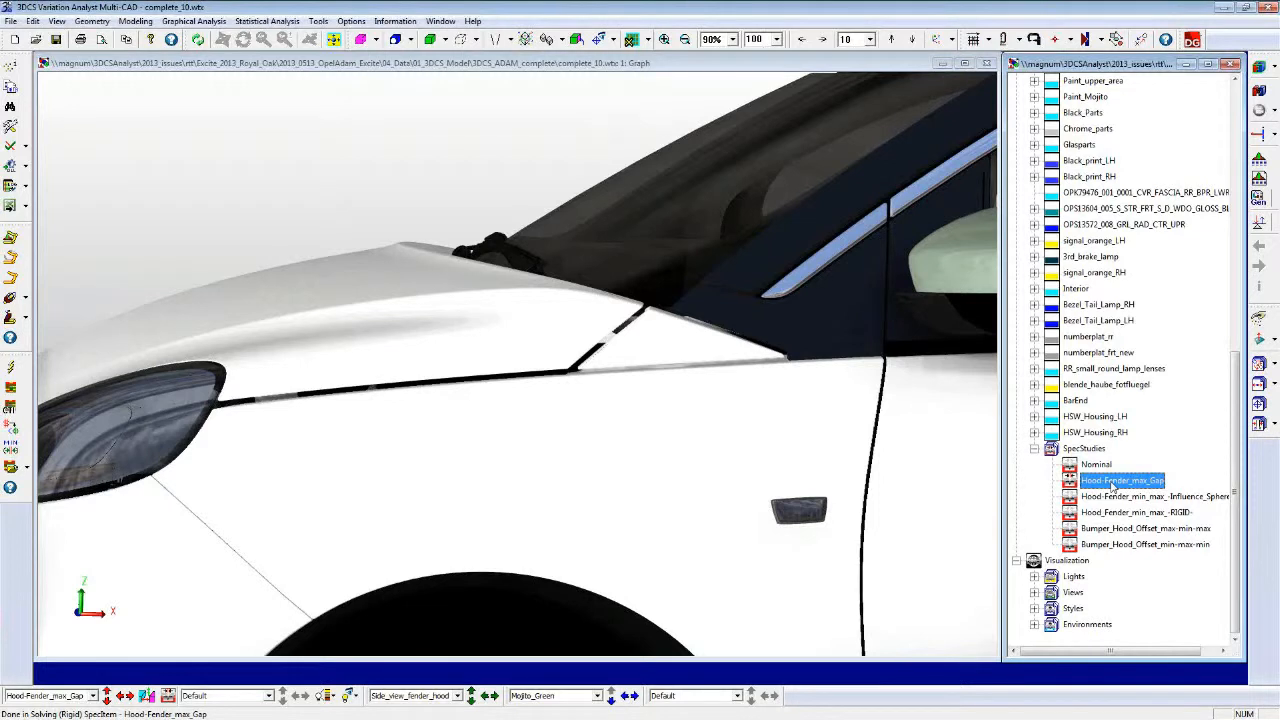
Edit Hood-Fender_max_Gap's spec study list and check its linked side-view user view
right_click(1122, 480)
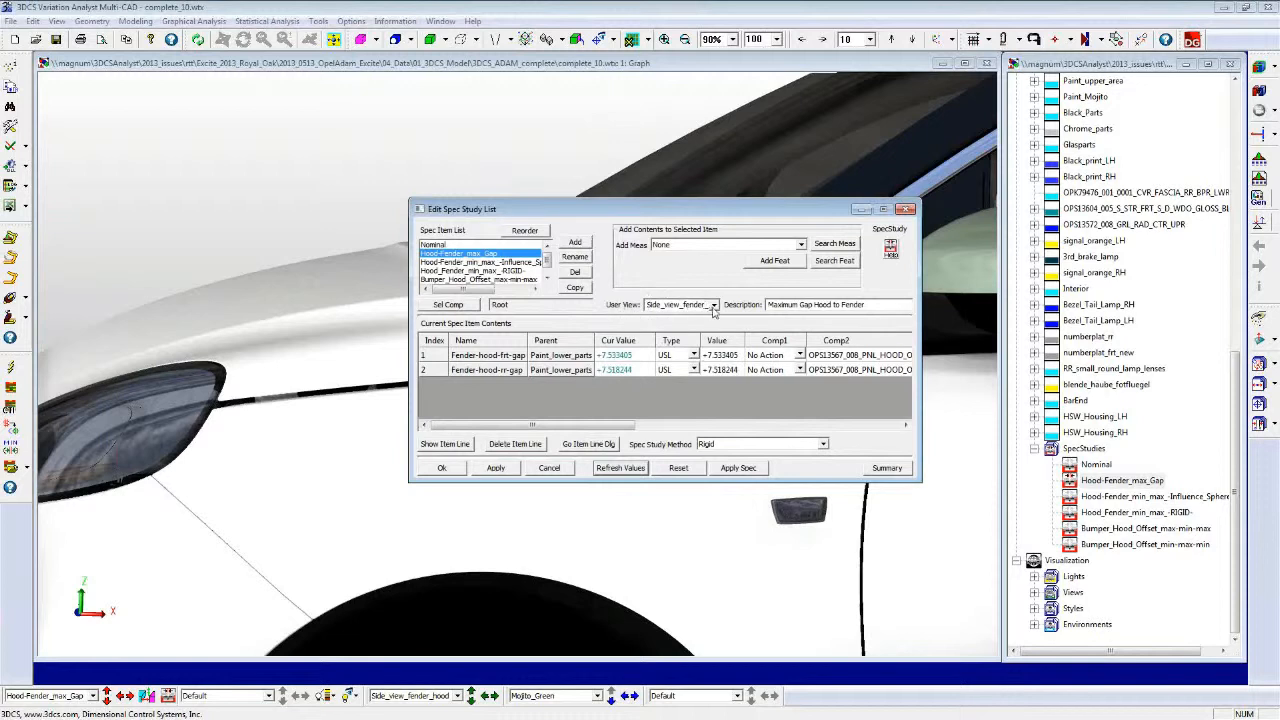
left_click(712, 304)
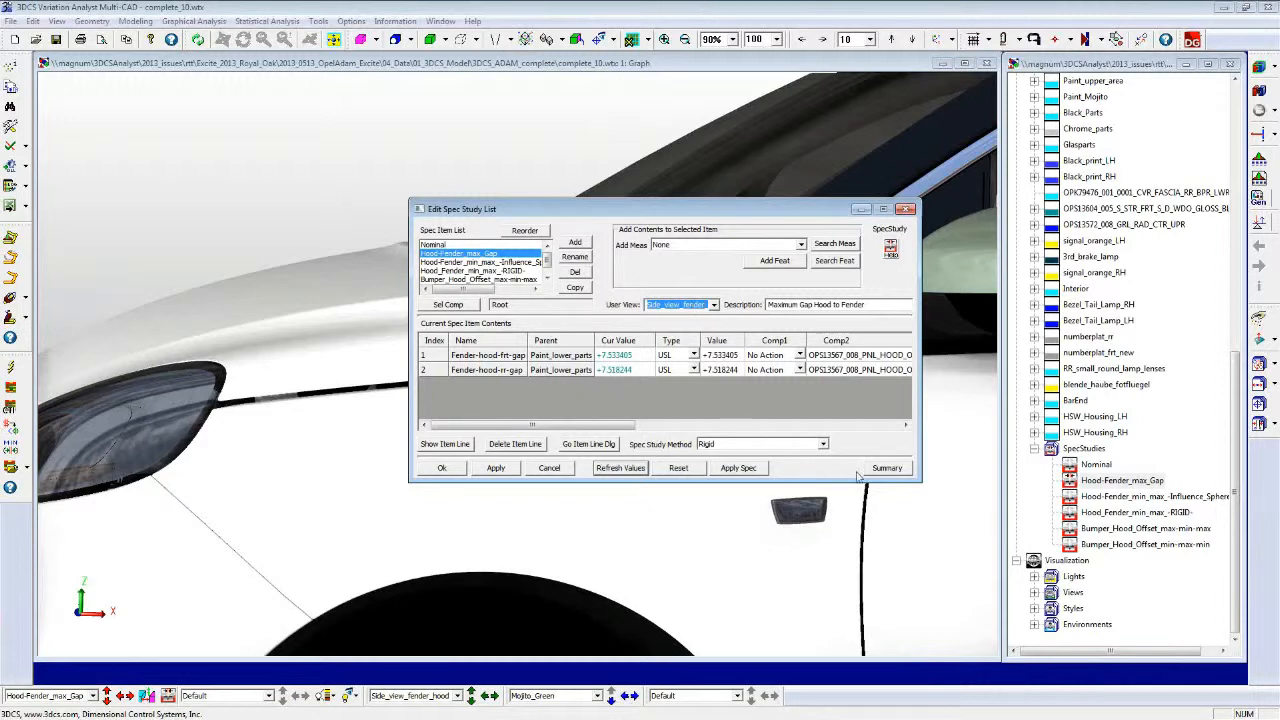
left_click(1122, 480)
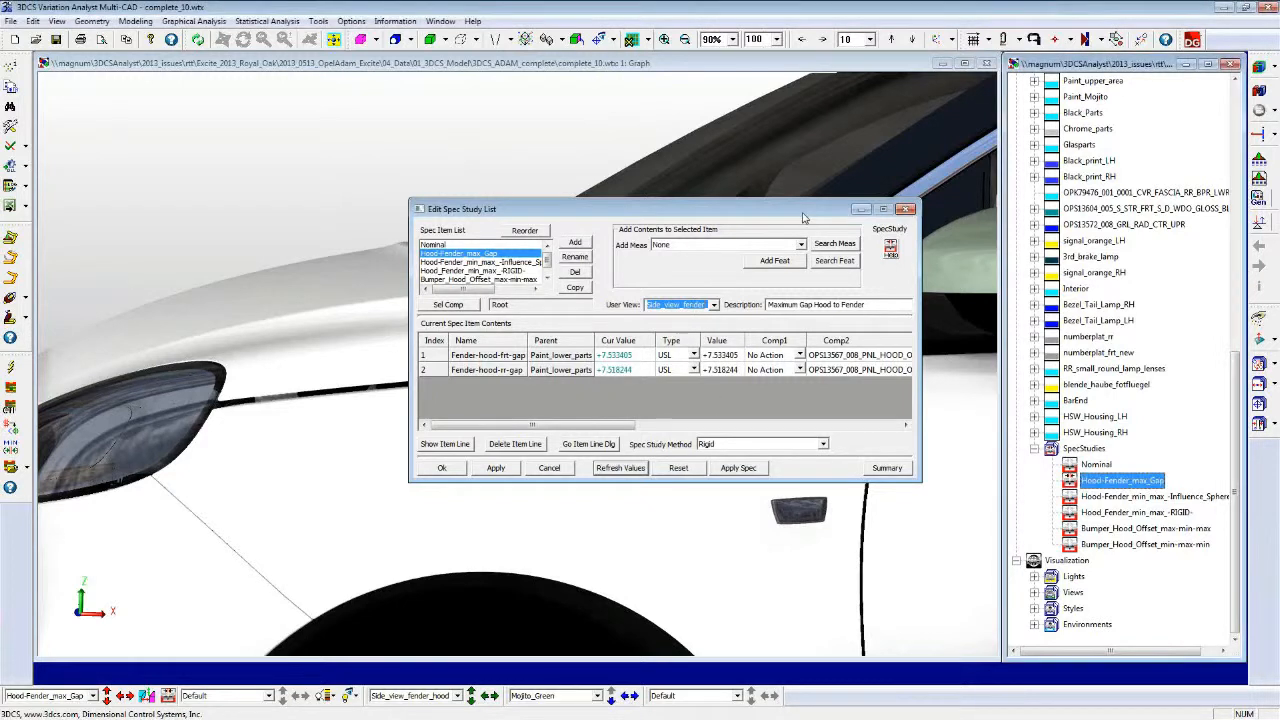